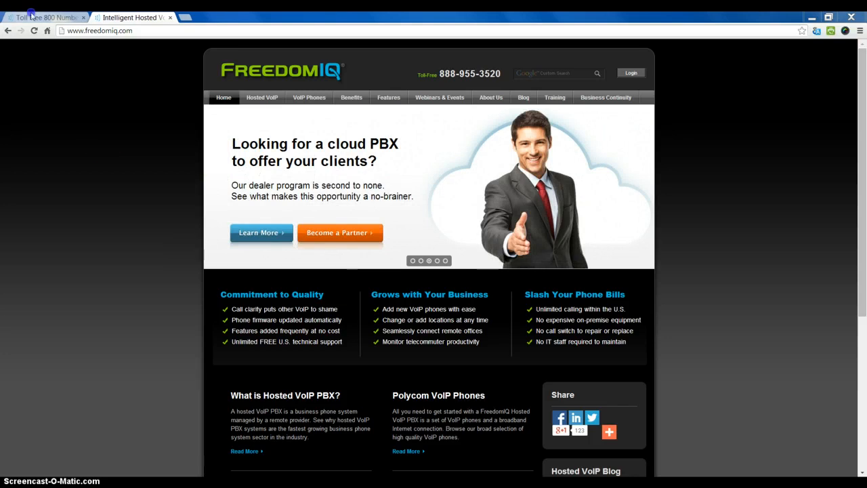
- Flip between the FreedomIQ and FreedomVoice browser tabs, ending on the FreedomVoice homepage
{"action": "left_click", "coordinate": [43, 16]}
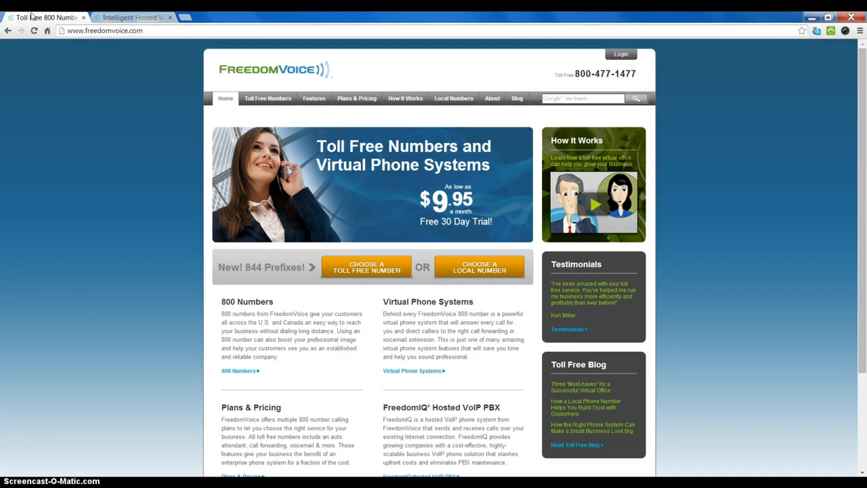
{"action": "left_click", "coordinate": [133, 16]}
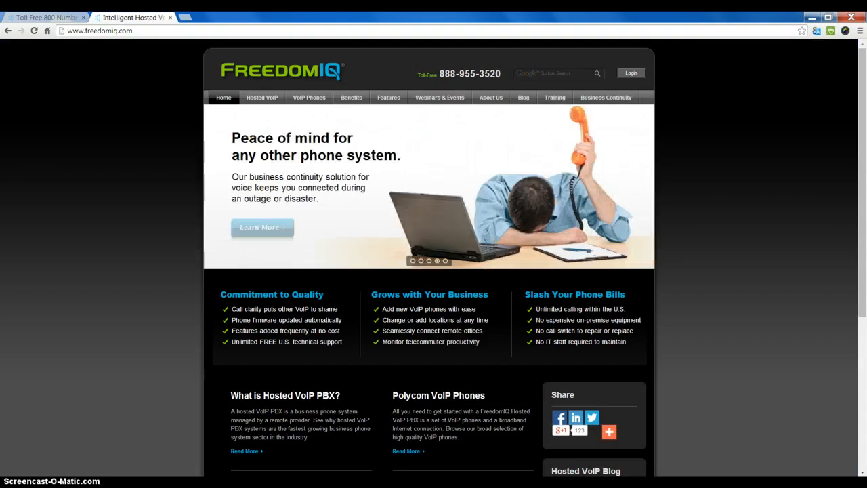
{"action": "mouse_move", "coordinate": [263, 229]}
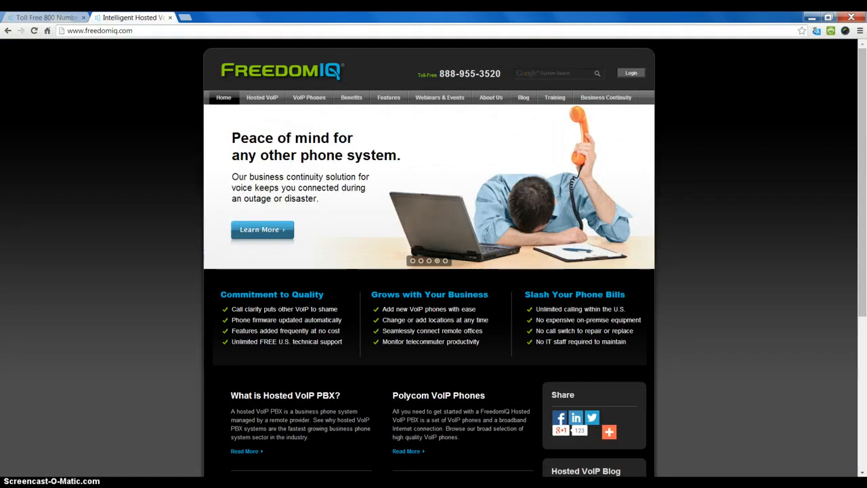
{"action": "left_click", "coordinate": [44, 16]}
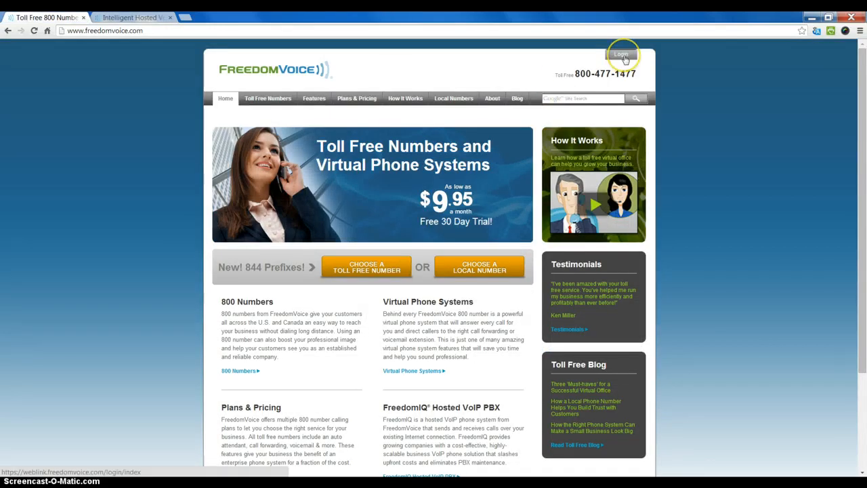
- Log in to WebLink and navigate via Settings > Delivery to the Call Forwarding page for extension 80
{"action": "left_click", "coordinate": [620, 54]}
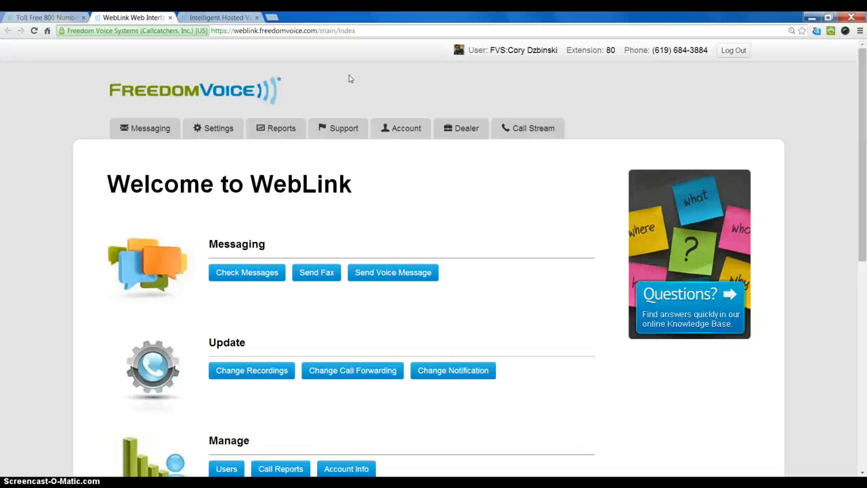
{"action": "mouse_move", "coordinate": [341, 75]}
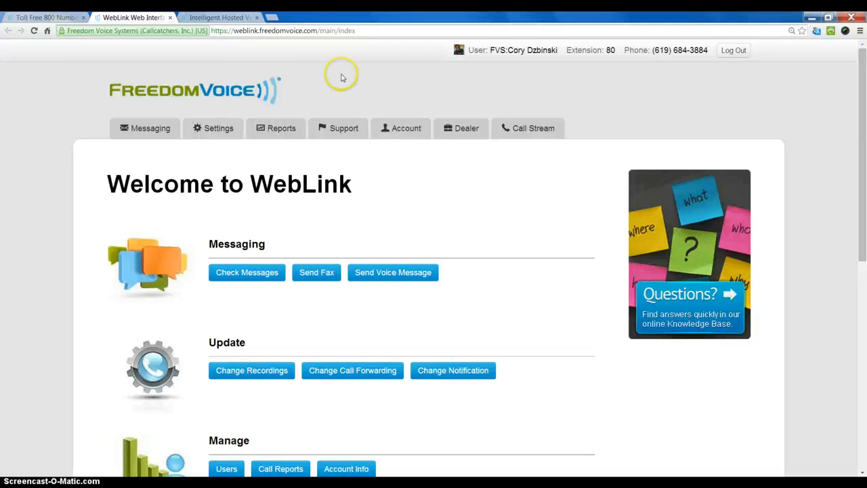
{"action": "left_click", "coordinate": [218, 127]}
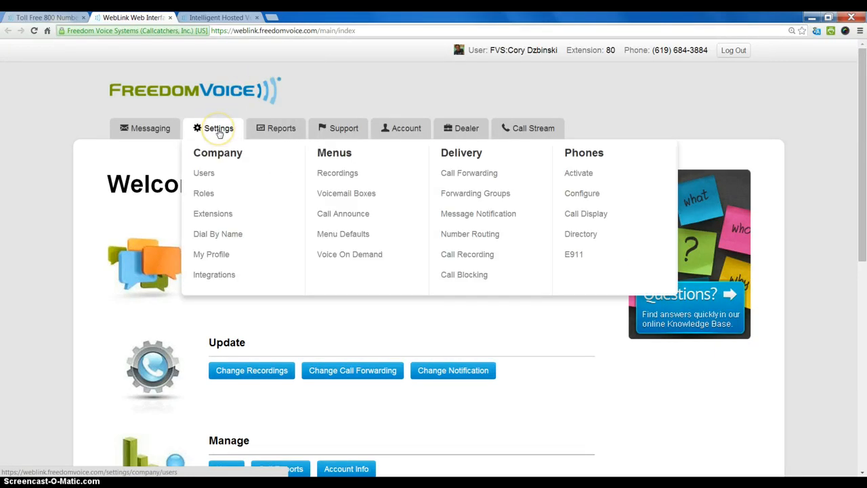
{"action": "mouse_move", "coordinate": [218, 133]}
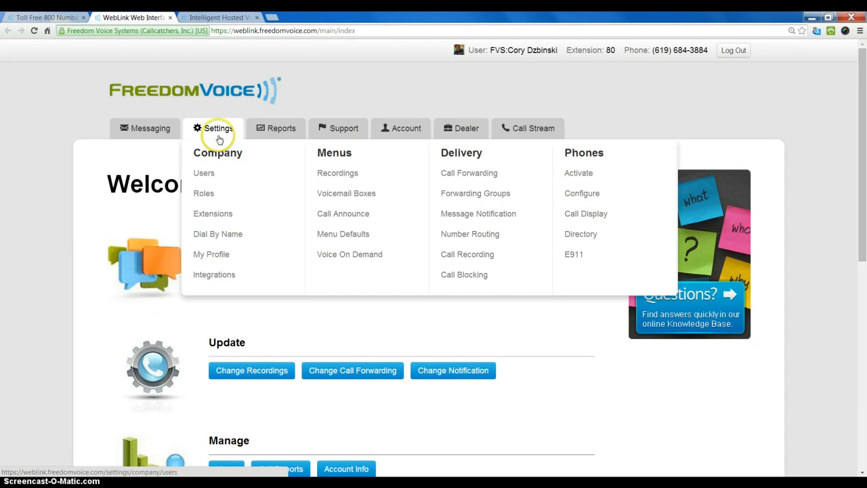
{"action": "mouse_move", "coordinate": [469, 174]}
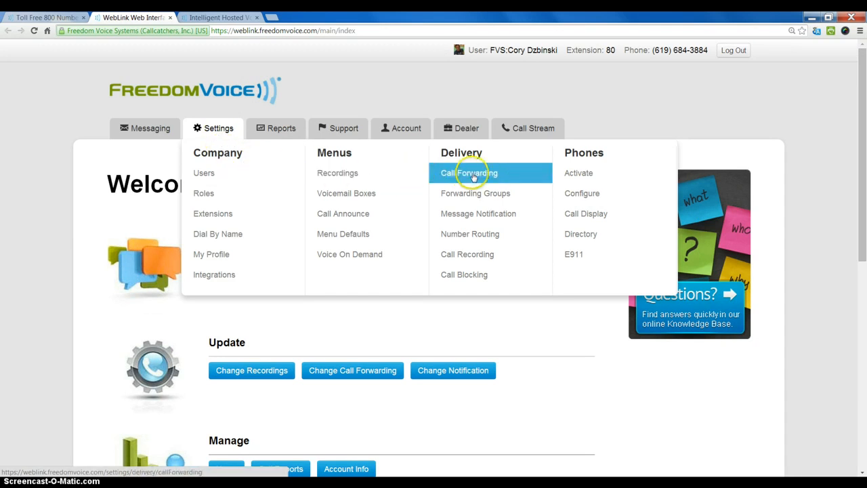
{"action": "mouse_move", "coordinate": [469, 173]}
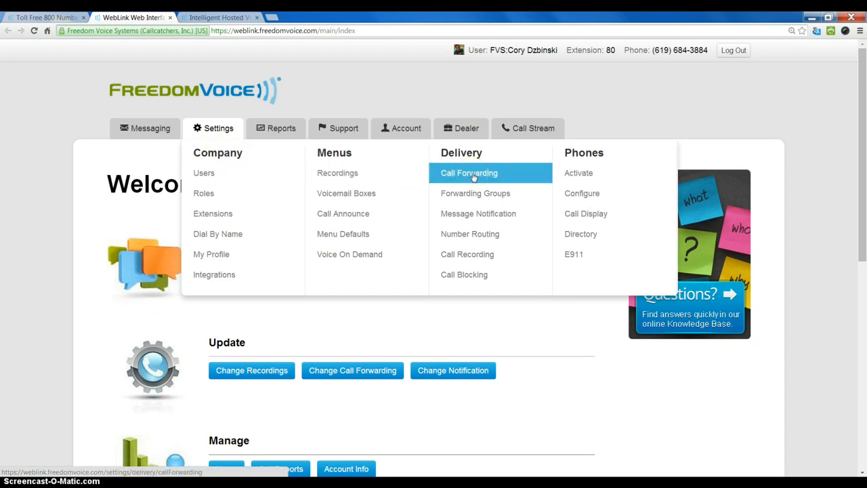
{"action": "left_click", "coordinate": [468, 173]}
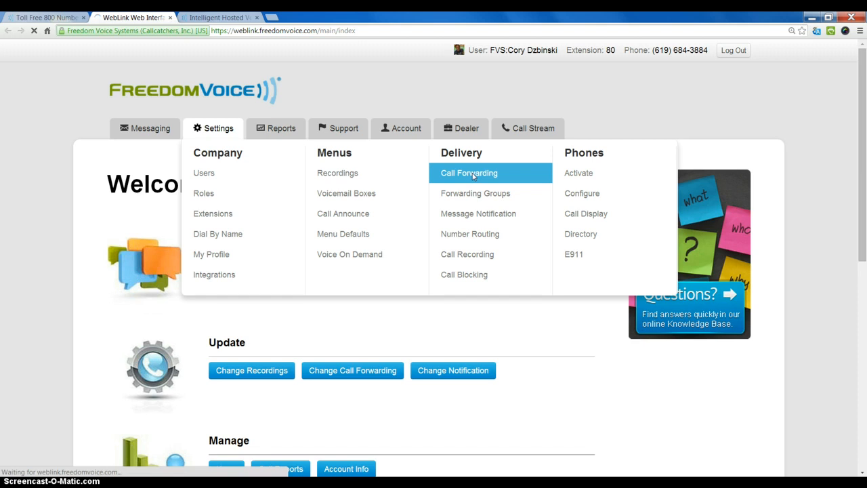
{"action": "left_click", "coordinate": [469, 173]}
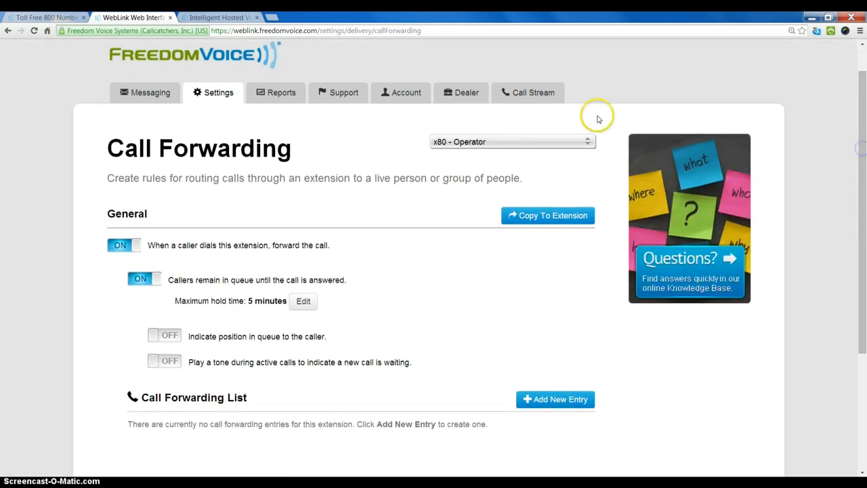
{"action": "mouse_move", "coordinate": [588, 146]}
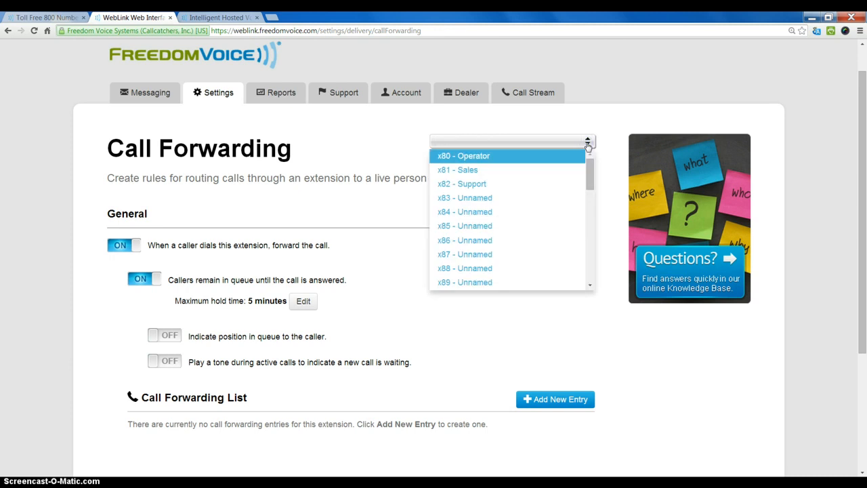
- Choose extension x801 (Cory) from the extension dropdown instead of operator x80
{"action": "scroll", "scroll_direction": "down", "scroll_amount": 3}
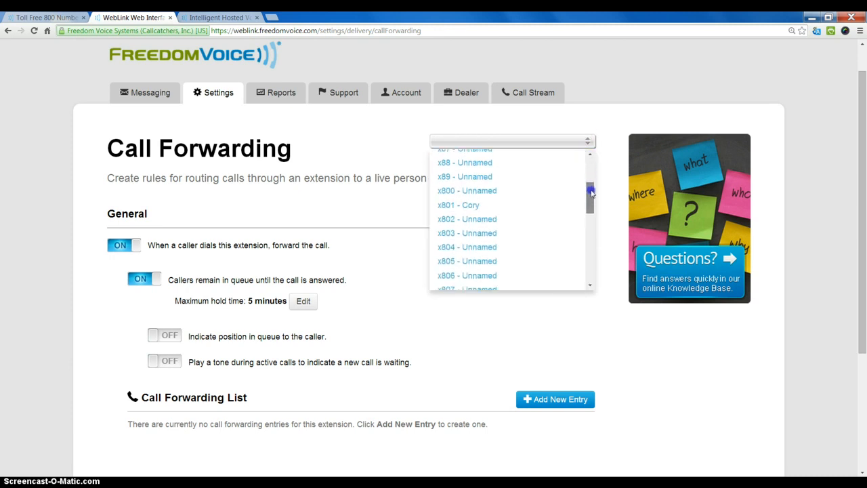
{"action": "mouse_move", "coordinate": [515, 205]}
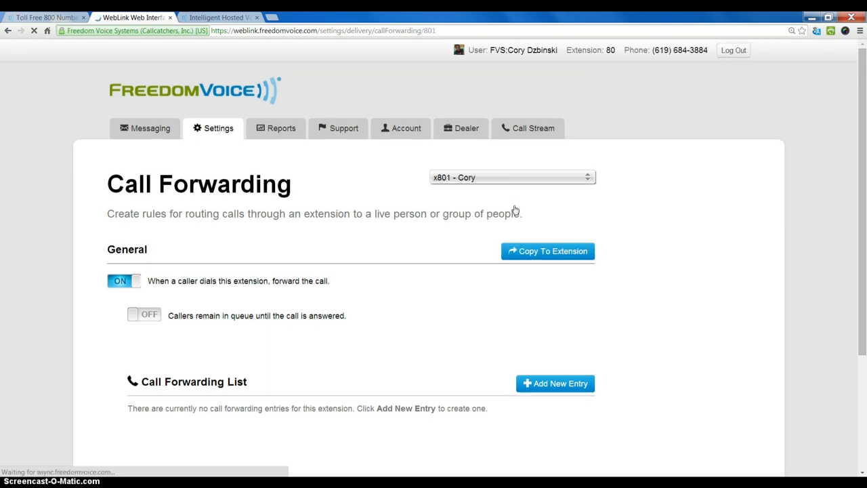
{"action": "scroll", "scroll_direction": "down", "scroll_amount": 3}
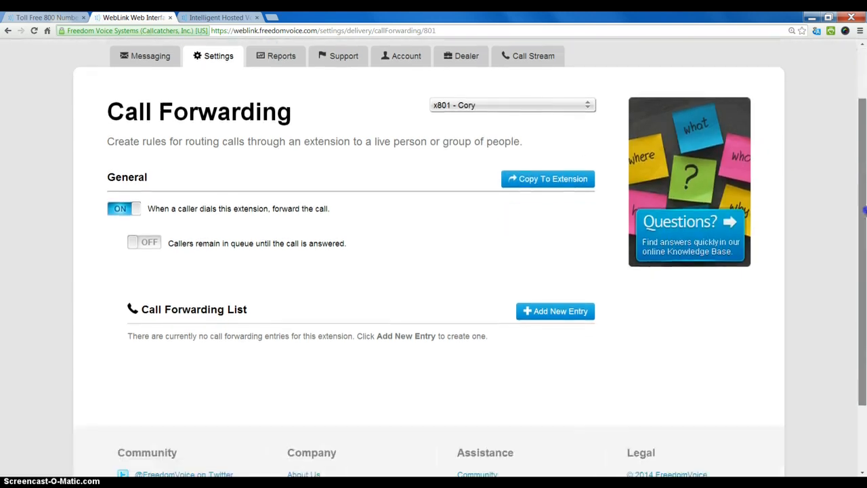
{"action": "double_click", "coordinate": [174, 309]}
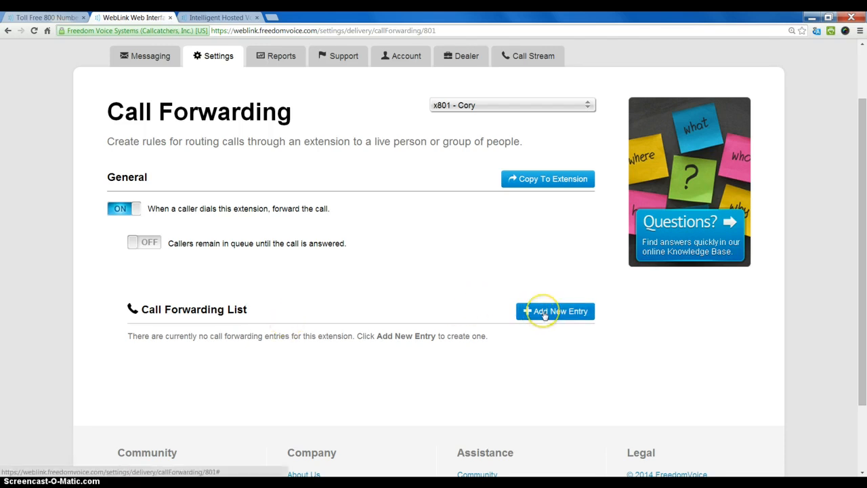
- Add a new forwarding entry for 801, keeping its type as Number, ready for the phone number
{"action": "left_click", "coordinate": [556, 310]}
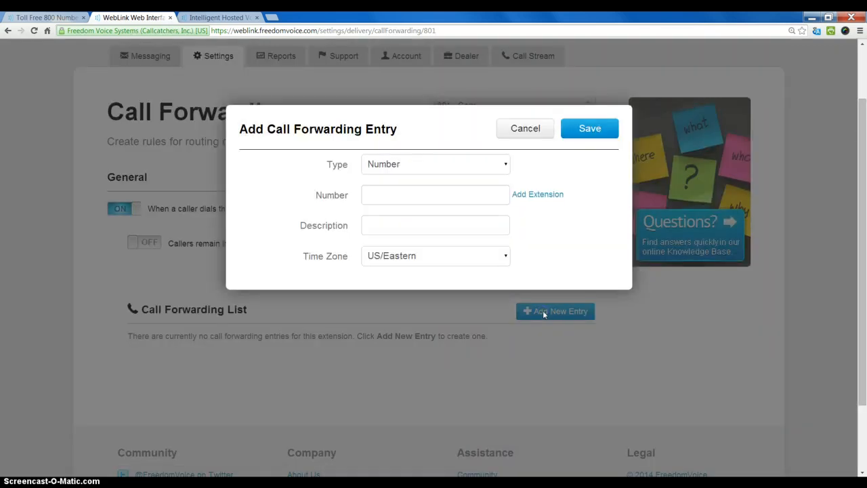
{"action": "mouse_move", "coordinate": [504, 163]}
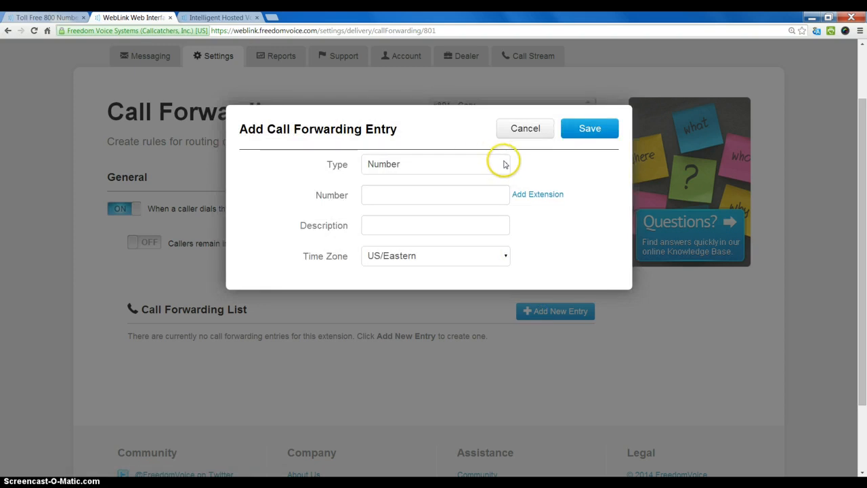
{"action": "left_click", "coordinate": [436, 162]}
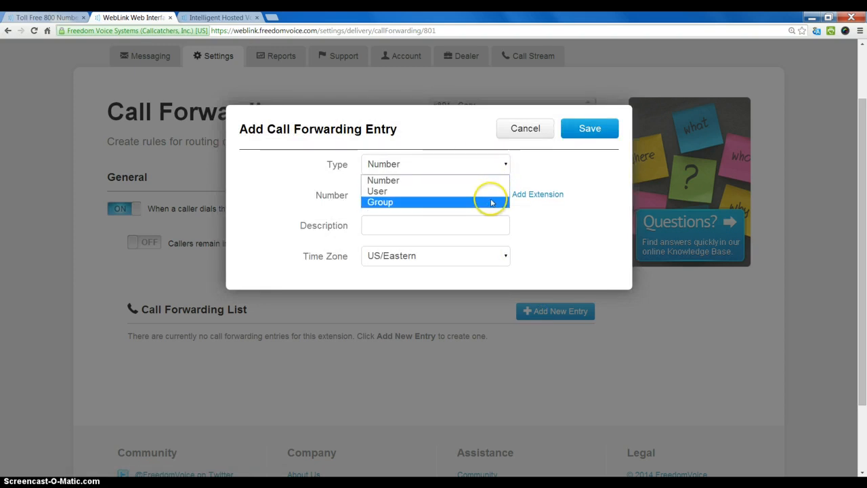
{"action": "mouse_move", "coordinate": [473, 181]}
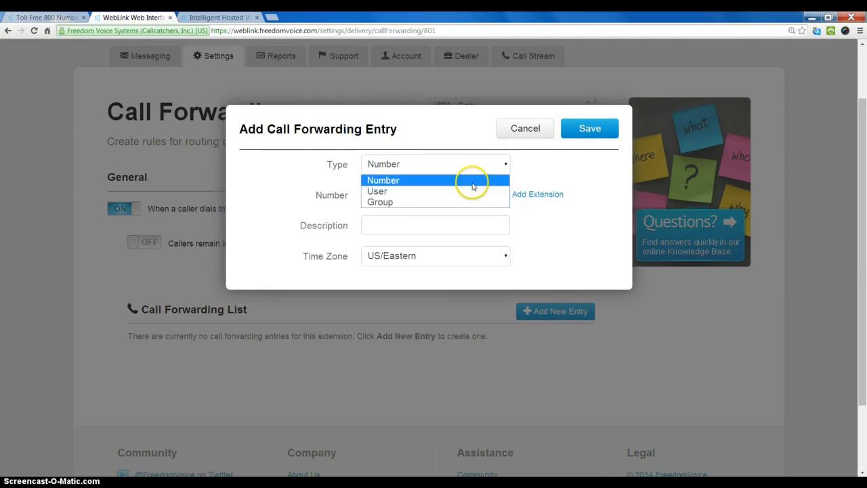
{"action": "left_click", "coordinate": [383, 179]}
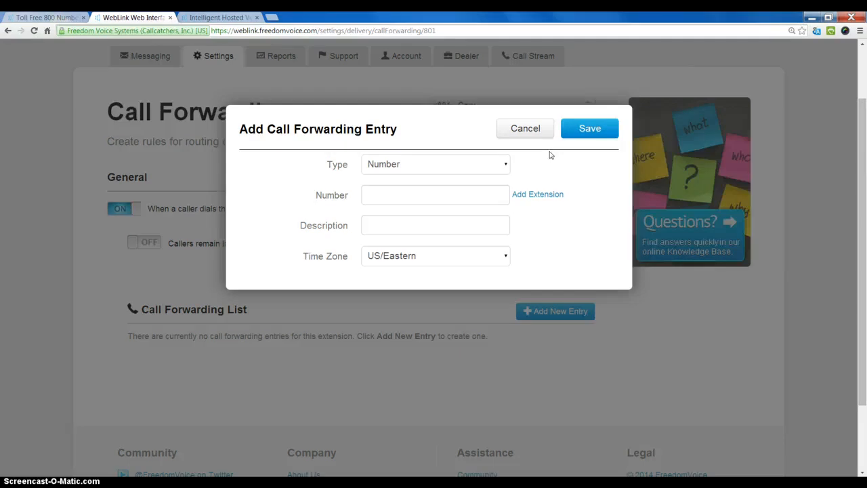
{"action": "left_click", "coordinate": [436, 164]}
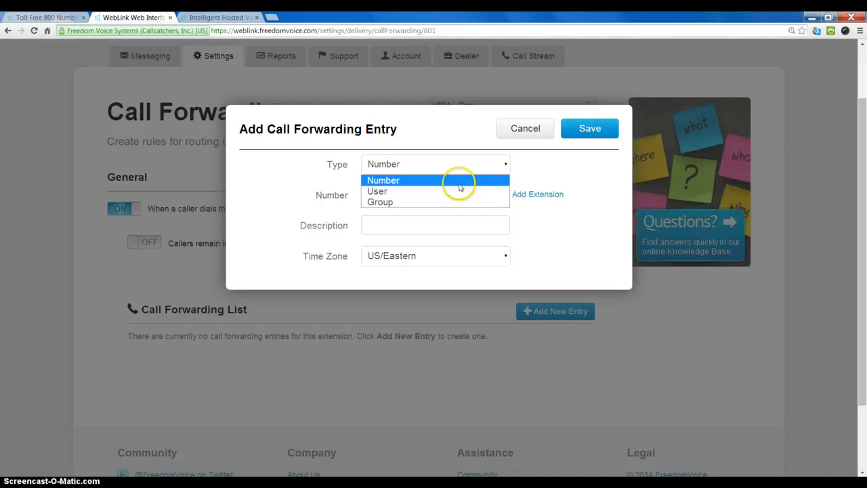
{"action": "left_click", "coordinate": [383, 179]}
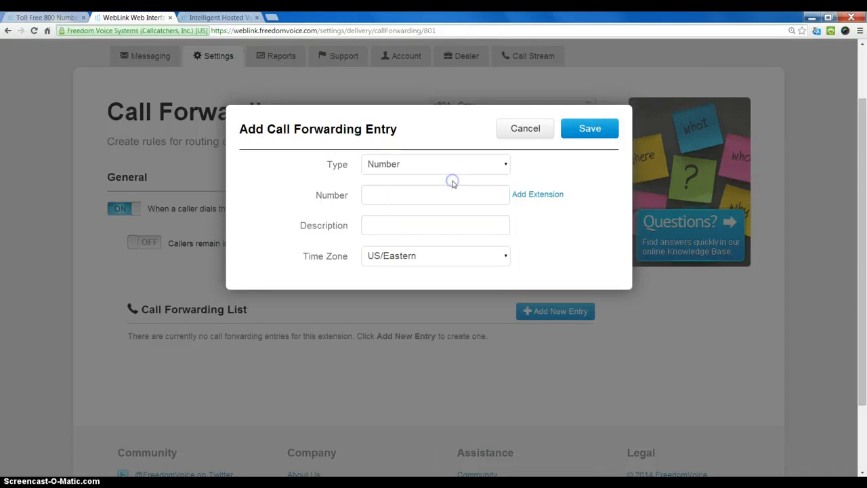
{"action": "left_click", "coordinate": [435, 195]}
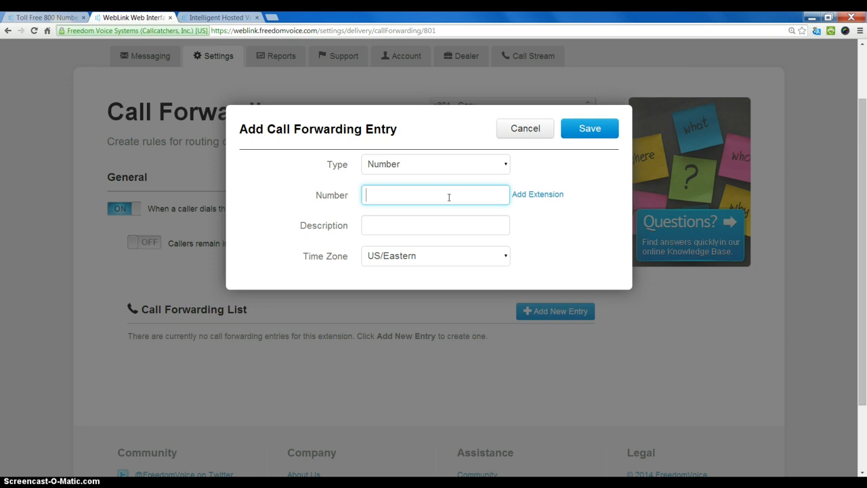
{"action": "type", "text": "619"}
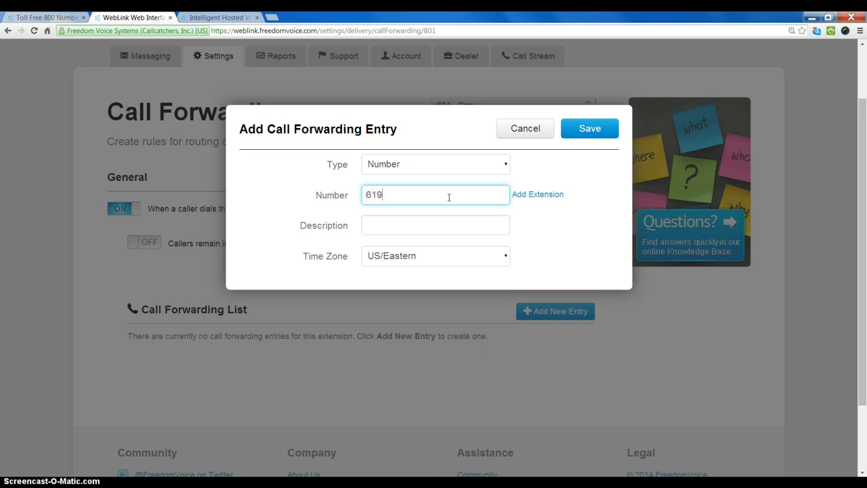
{"action": "type", "text": "8765555"}
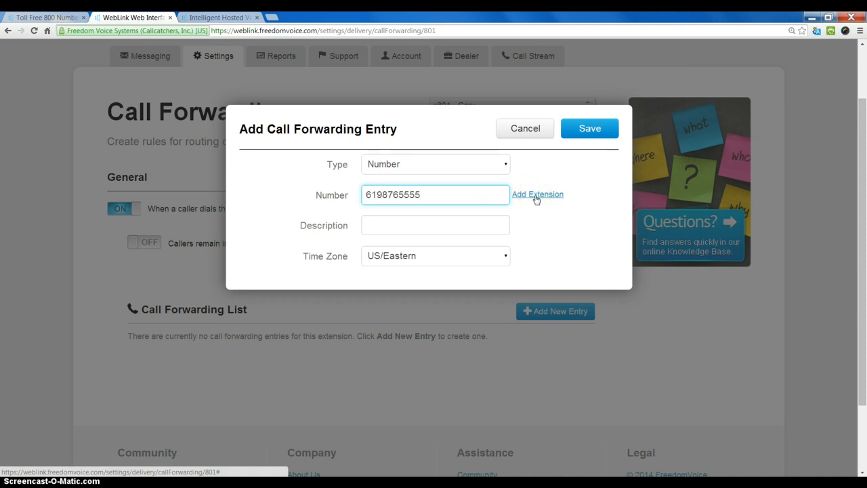
{"action": "left_click", "coordinate": [537, 195]}
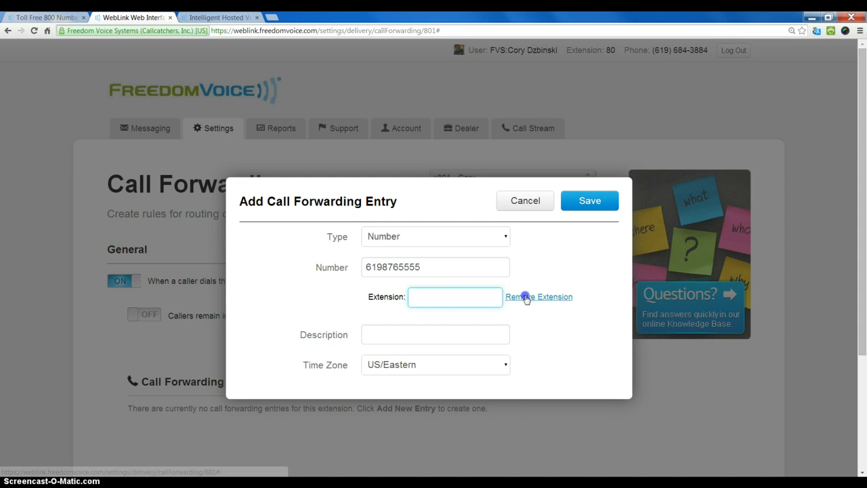
{"action": "left_click", "coordinate": [539, 297]}
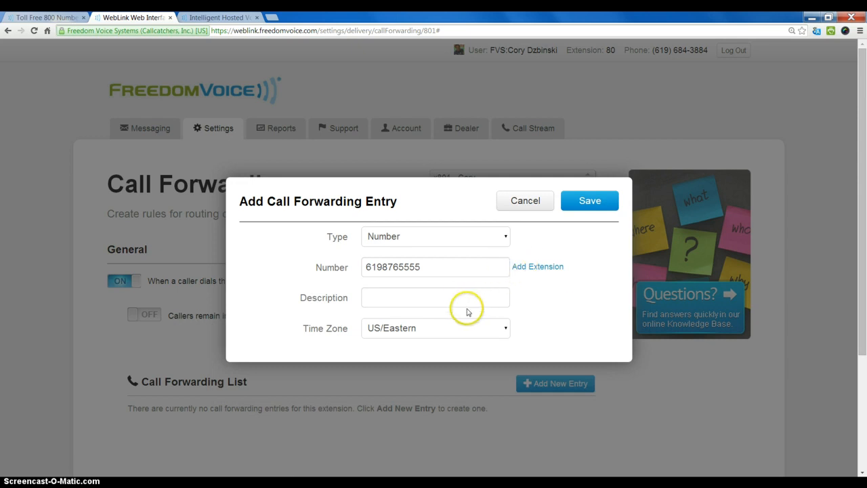
- Describe the entry as Cell Phone, set time zone US/Pacific, and save it
{"action": "type", "text": "C"}
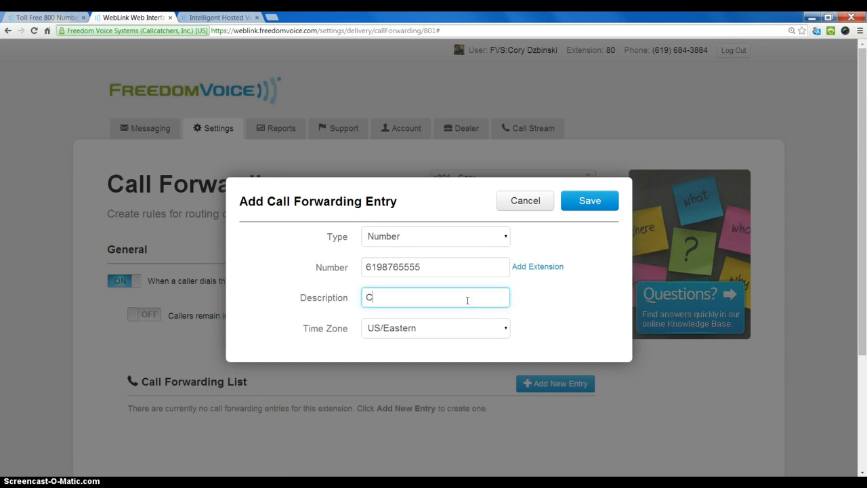
{"action": "type", "text": "ell Phone"}
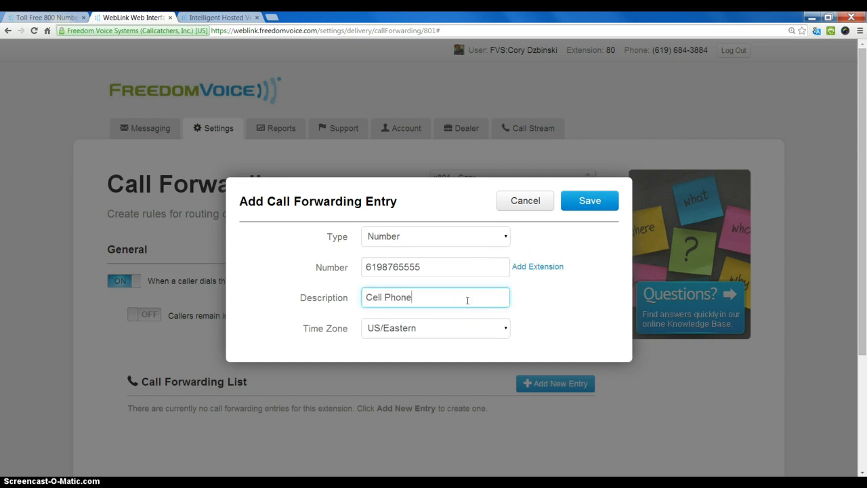
{"action": "left_click", "coordinate": [436, 328]}
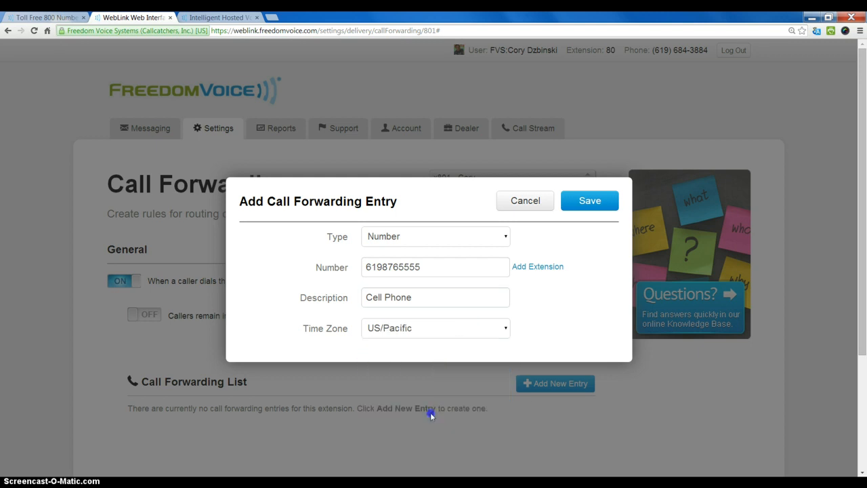
{"action": "left_click", "coordinate": [588, 200]}
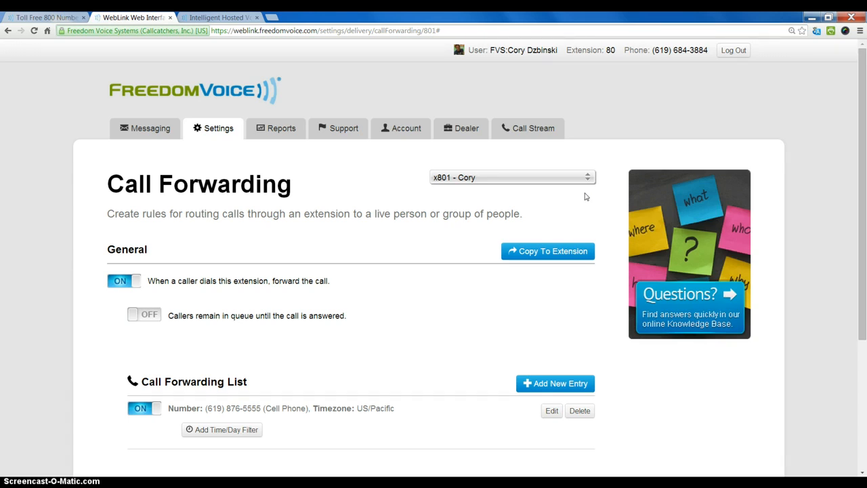
{"action": "mouse_move", "coordinate": [246, 351]}
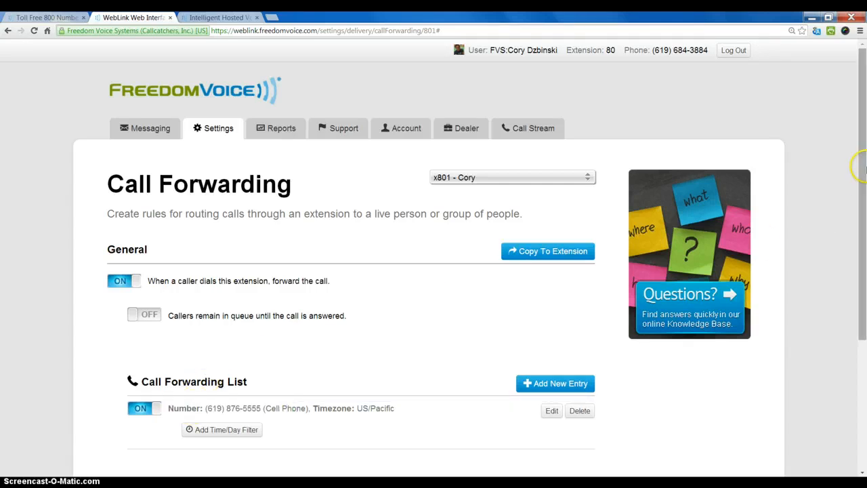
{"action": "scroll", "scroll_direction": "down", "scroll_amount": 3}
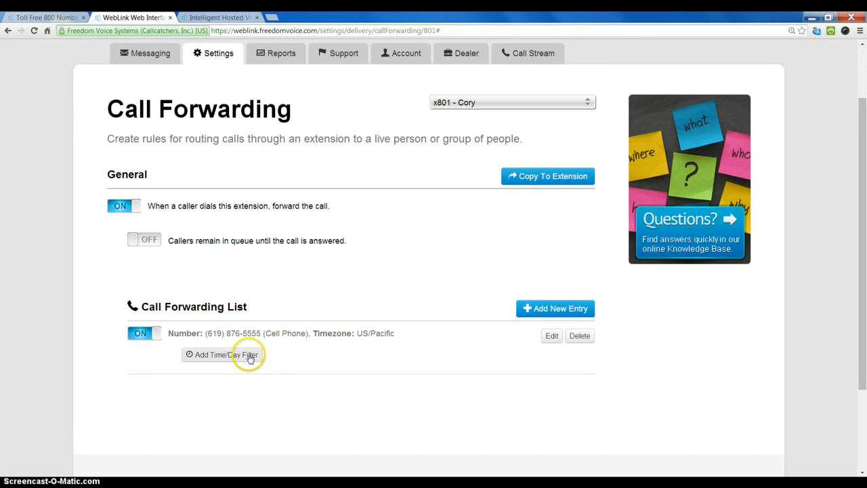
- Give Cell Phone a Monday–Friday 12:00 AM–11:59 PM time/day filter with 6 rings and save
{"action": "left_click", "coordinate": [226, 355]}
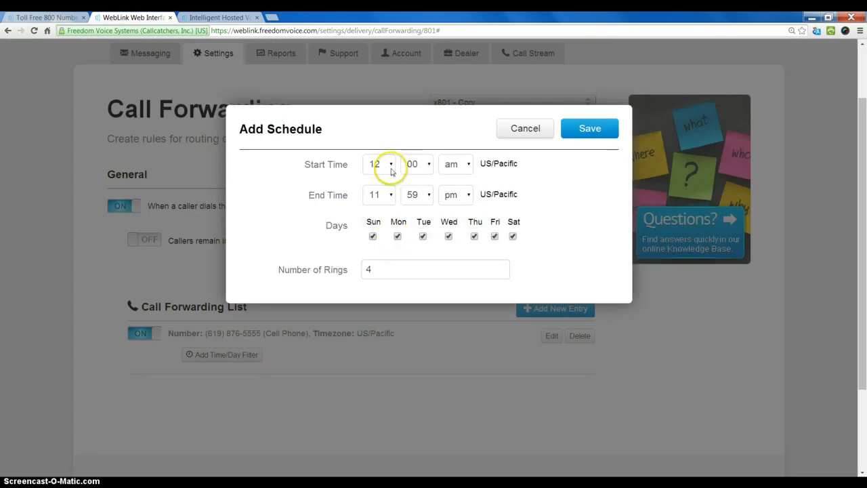
{"action": "left_click", "coordinate": [371, 235]}
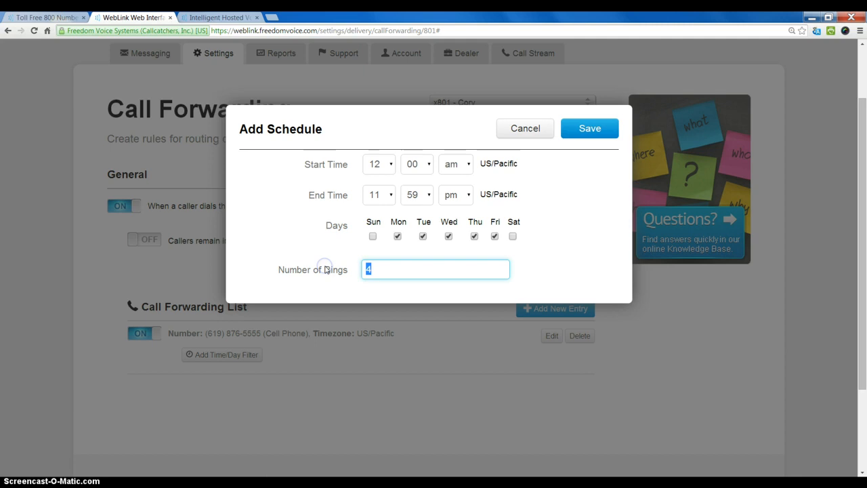
{"action": "left_click", "coordinate": [588, 127]}
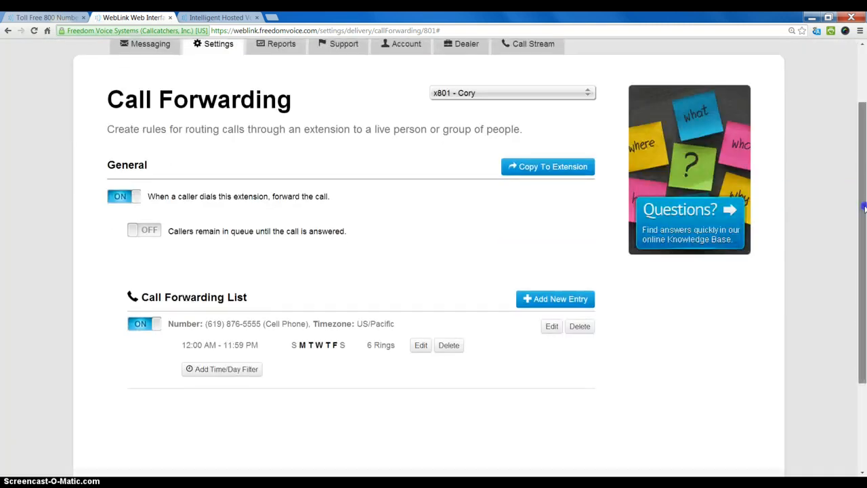
{"action": "scroll", "scroll_direction": "down", "scroll_amount": 3}
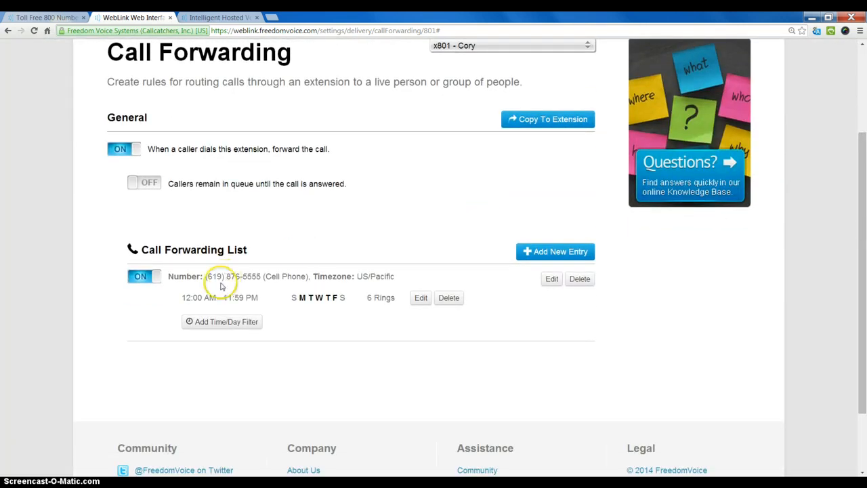
{"action": "mouse_move", "coordinate": [392, 268]}
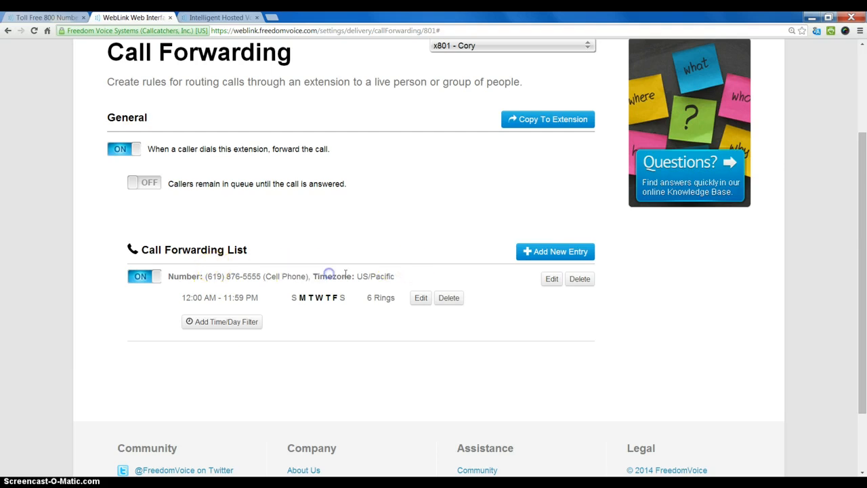
{"action": "left_click", "coordinate": [556, 251]}
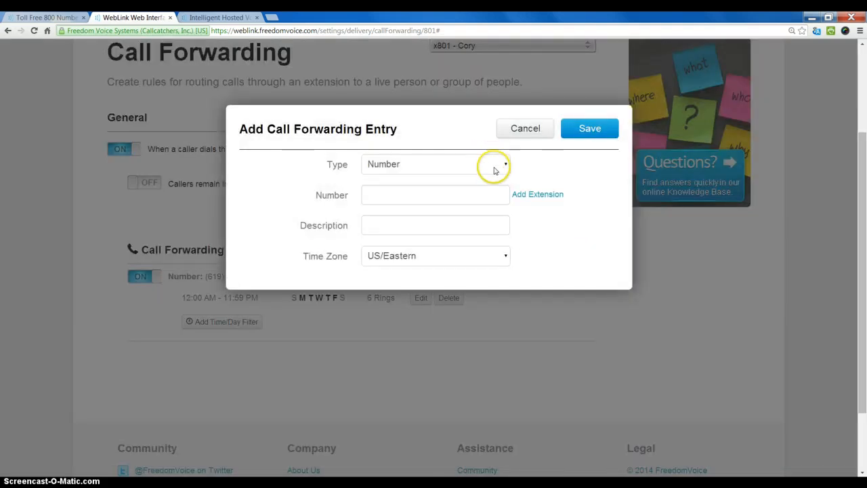
{"action": "left_click", "coordinate": [433, 164]}
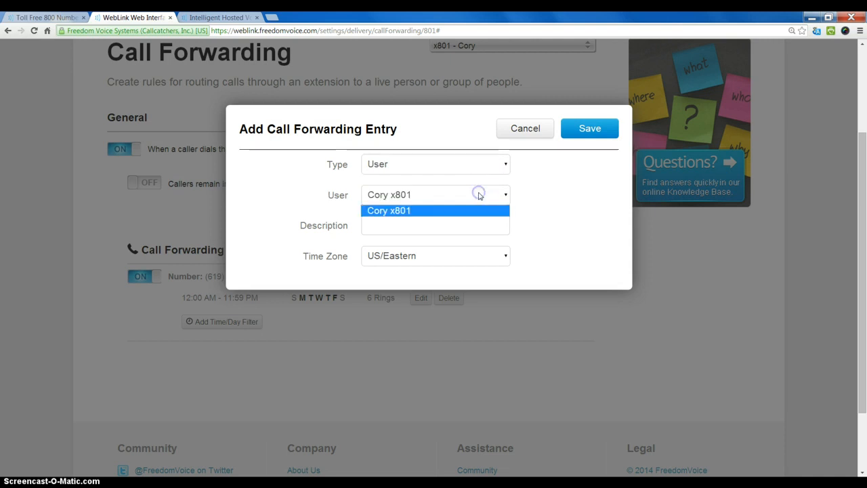
{"action": "mouse_move", "coordinate": [479, 195]}
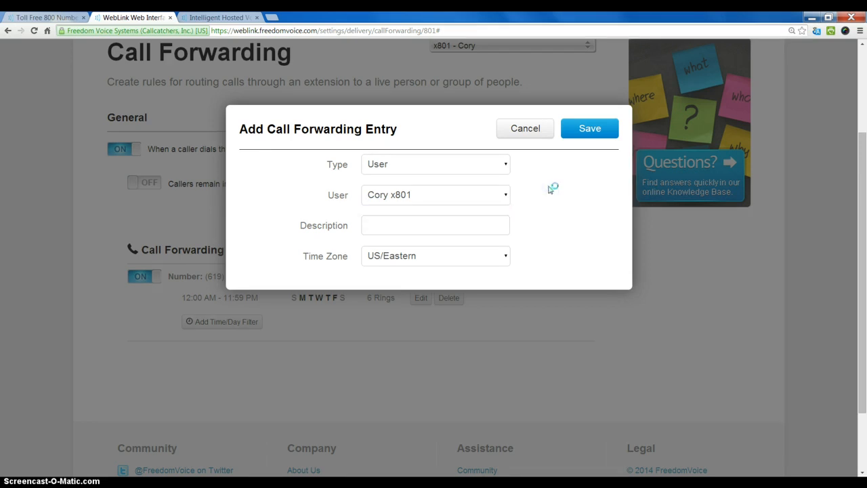
{"action": "mouse_move", "coordinate": [448, 177]}
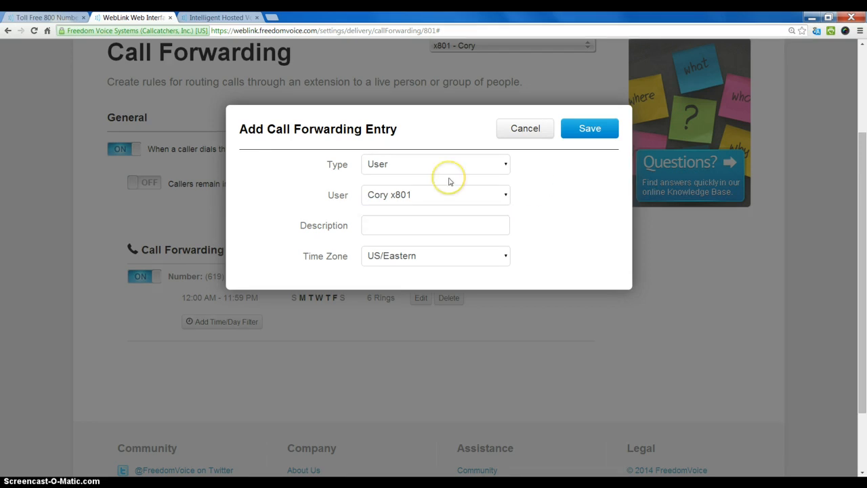
{"action": "mouse_move", "coordinate": [485, 198]}
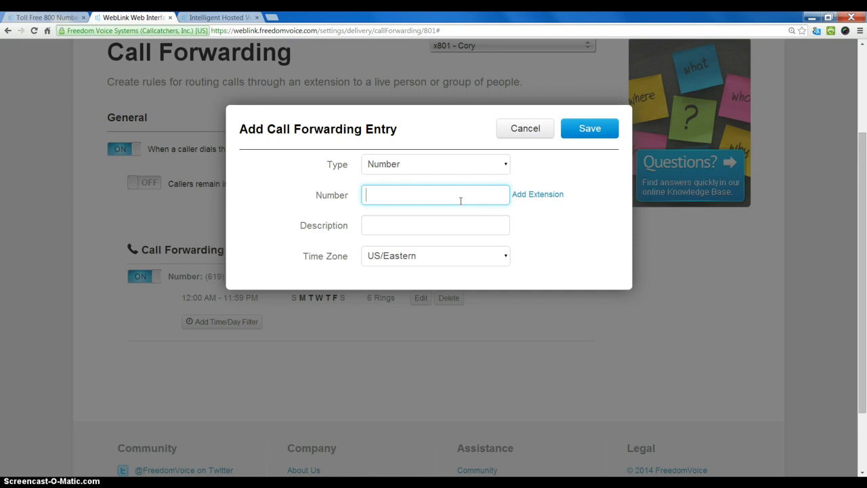
{"action": "type", "text": "760998"}
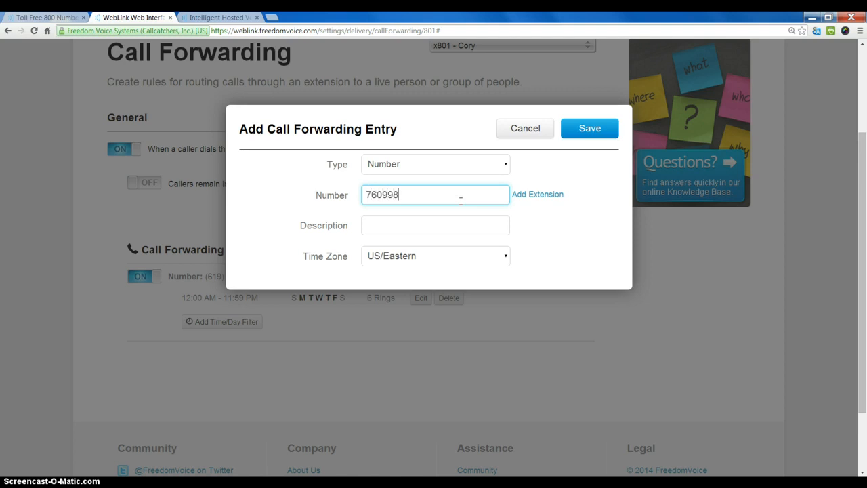
{"action": "type", "text": "7766"}
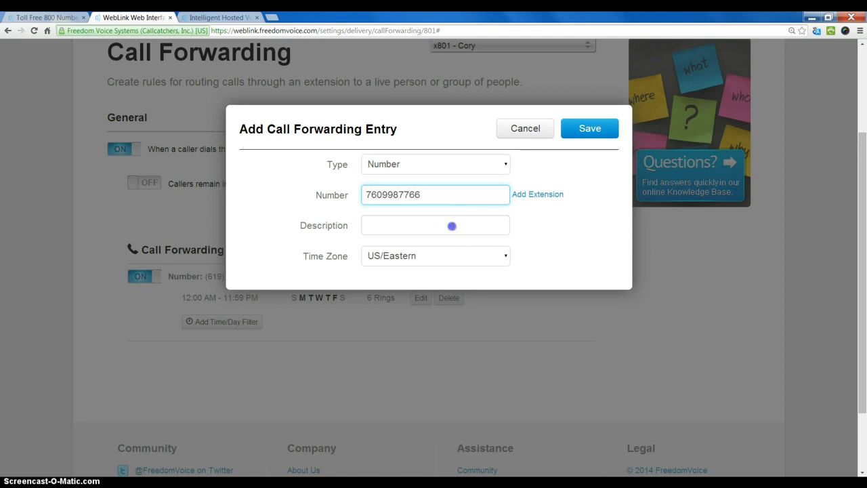
{"action": "type", "text": "Office"}
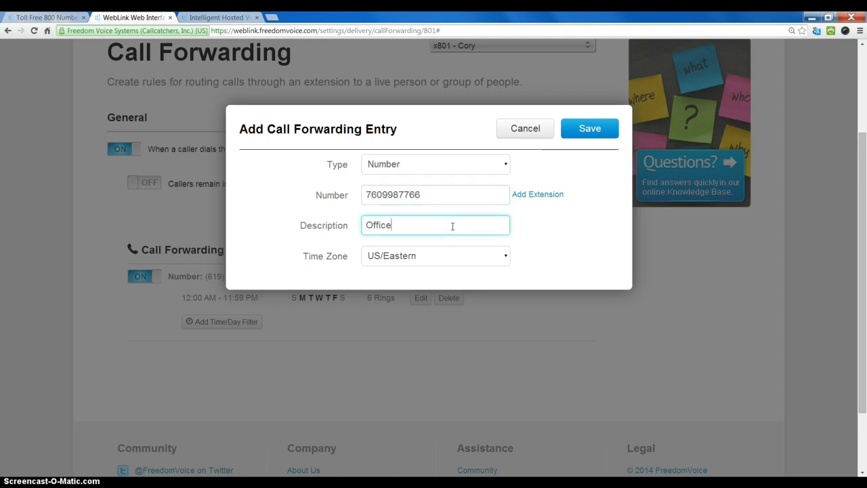
- Set the Office Phone entry's time zone to US/Pacific and save it
{"action": "left_click", "coordinate": [435, 255]}
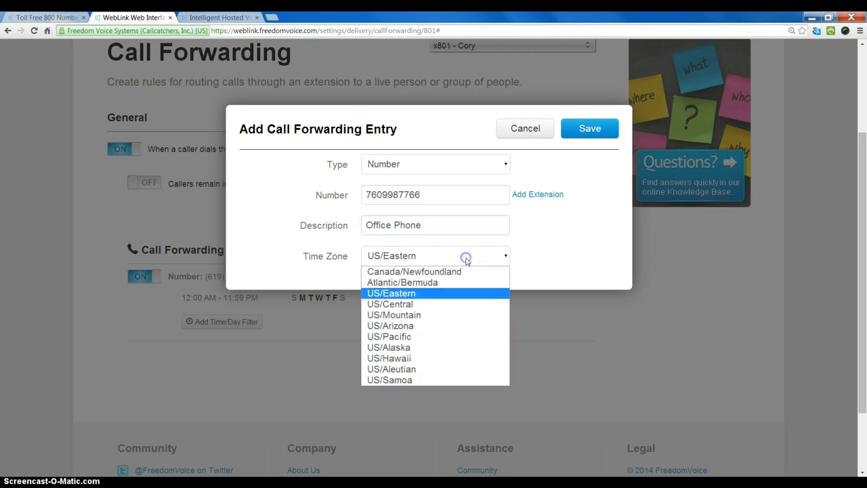
{"action": "left_click", "coordinate": [389, 336]}
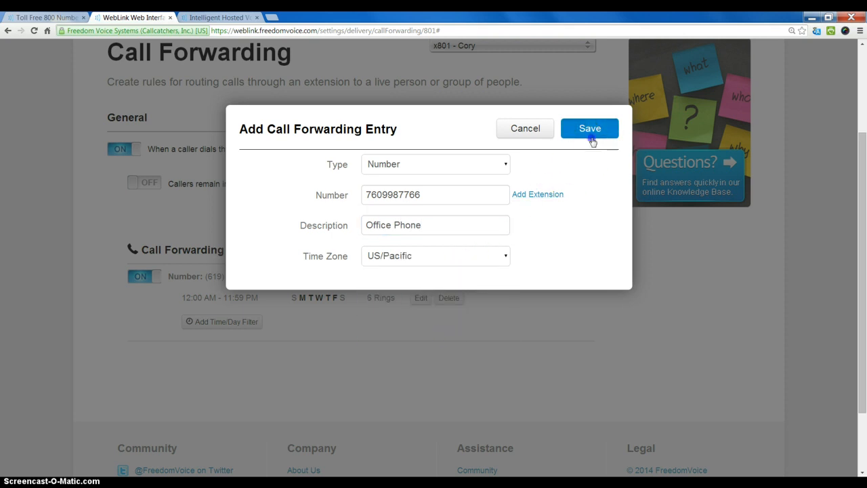
{"action": "left_click", "coordinate": [588, 127]}
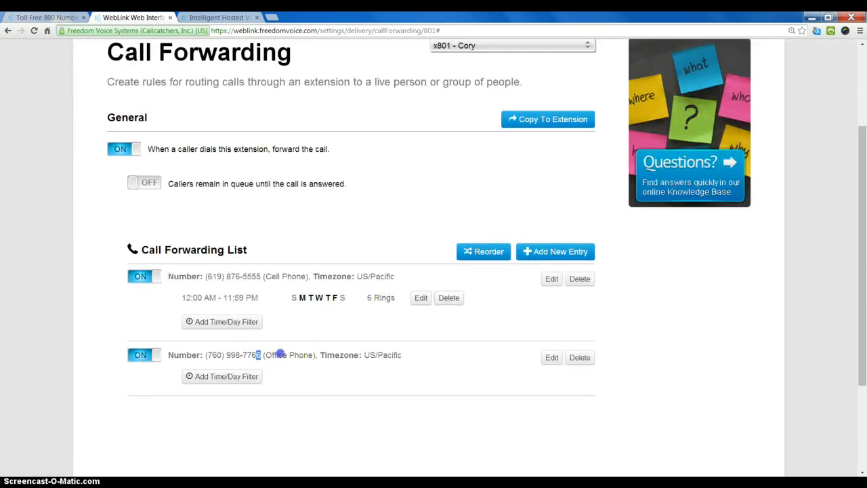
{"action": "mouse_move", "coordinate": [315, 413]}
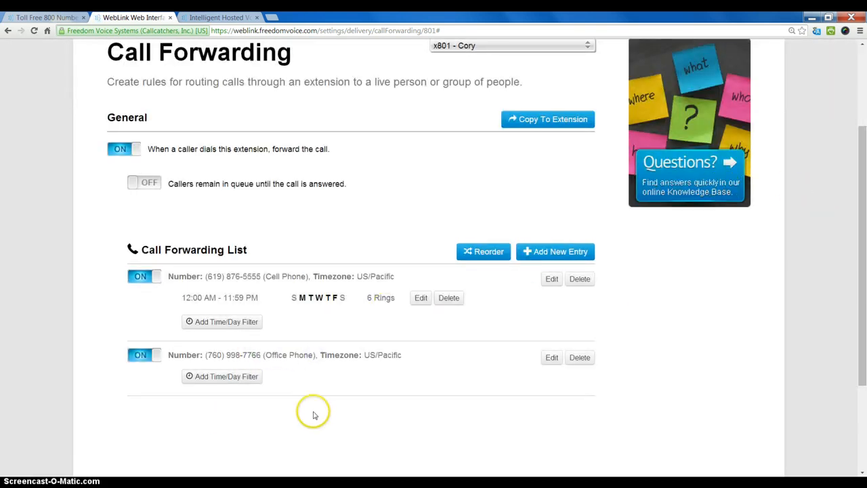
{"action": "mouse_move", "coordinate": [339, 259]}
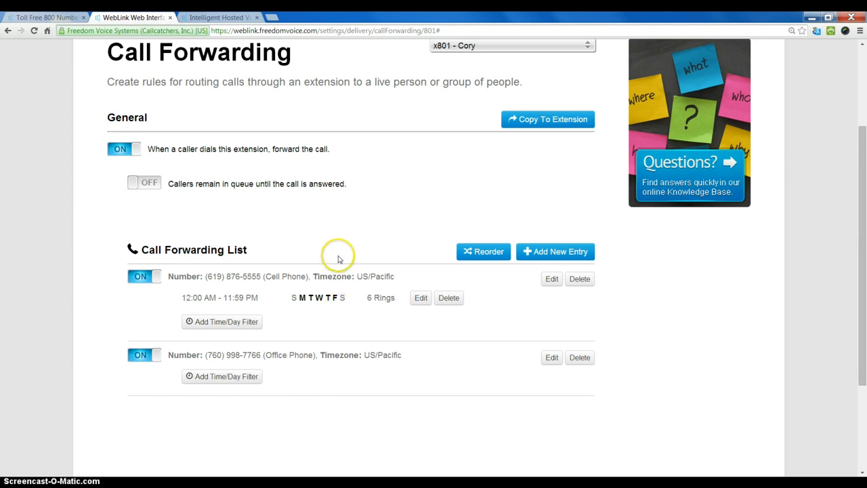
{"action": "mouse_move", "coordinate": [338, 258]}
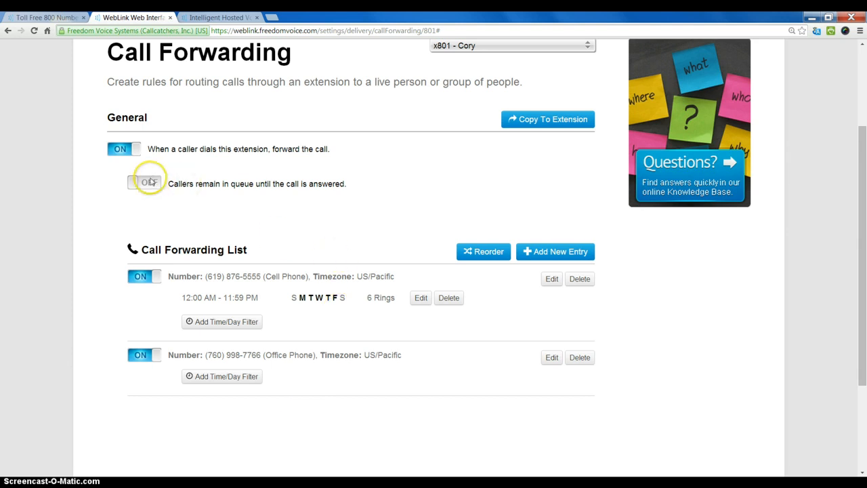
- Switch on 'Callers remain in queue until the call is answered' for x801
{"action": "left_click", "coordinate": [139, 183]}
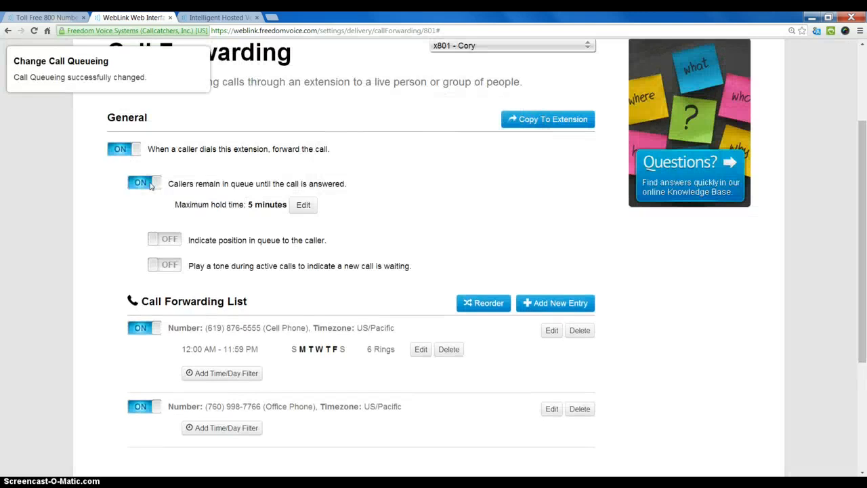
{"action": "double_click", "coordinate": [225, 204]}
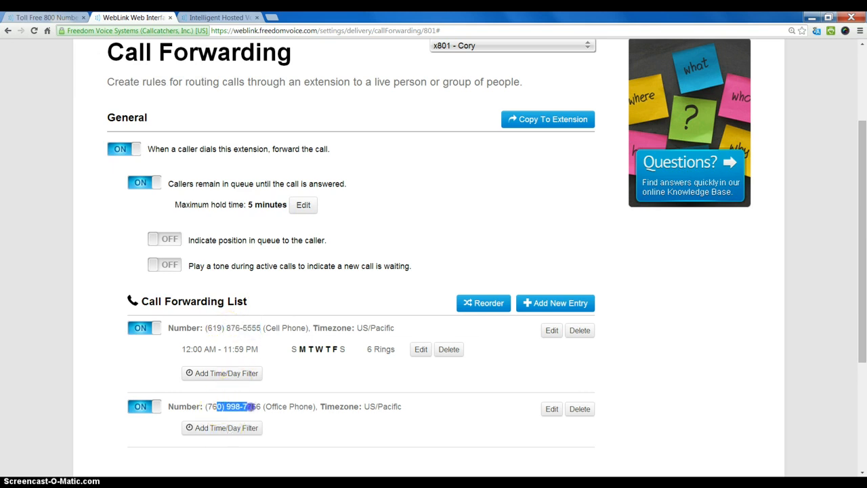
{"action": "left_click", "coordinate": [244, 454]}
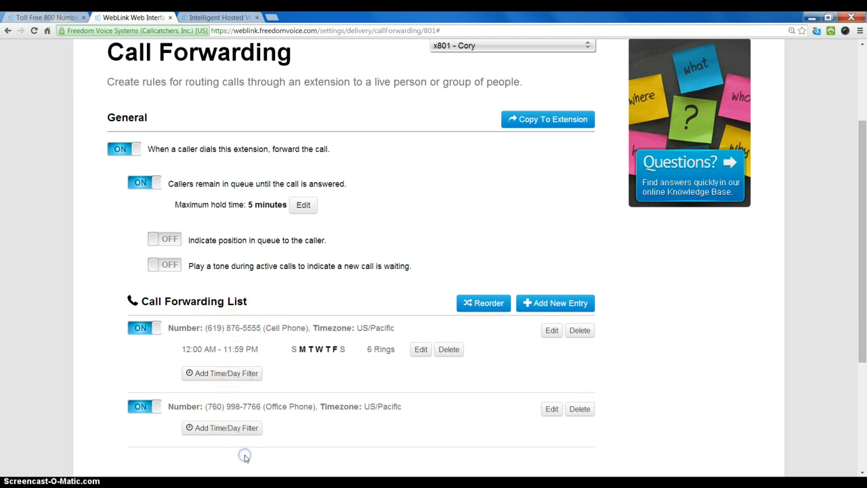
{"action": "mouse_move", "coordinate": [794, 217]}
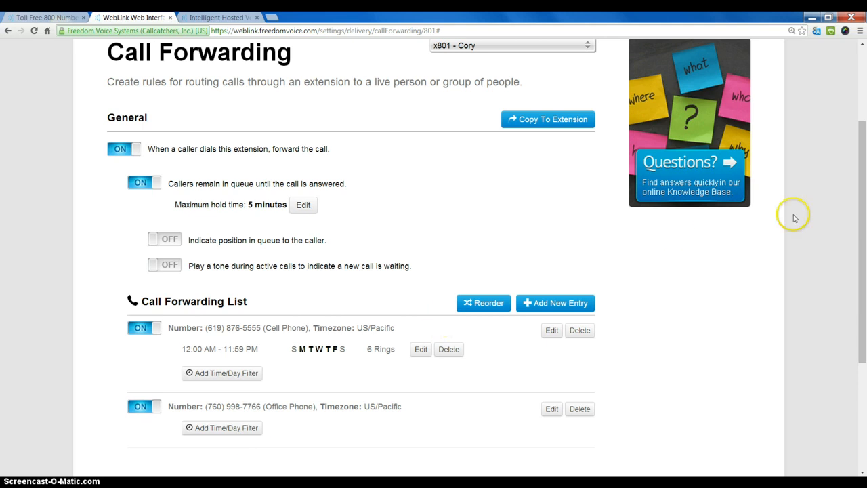
{"action": "scroll", "scroll_direction": "down", "scroll_amount": 3}
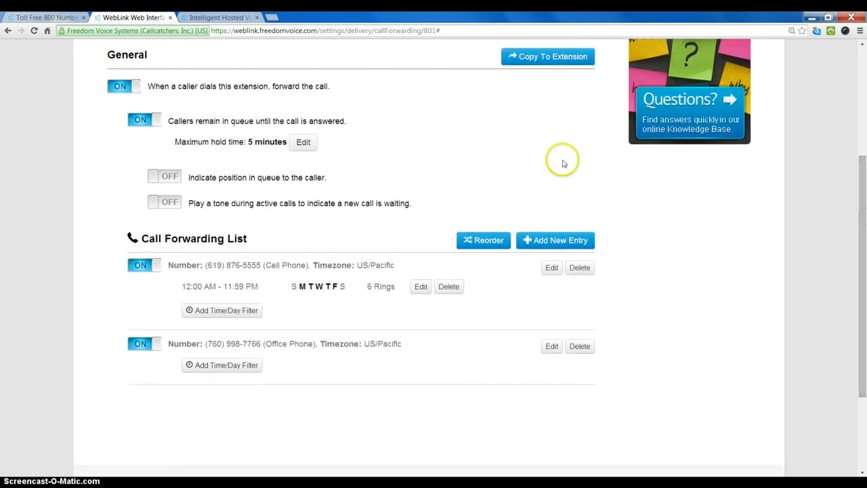
{"action": "mouse_move", "coordinate": [544, 197]}
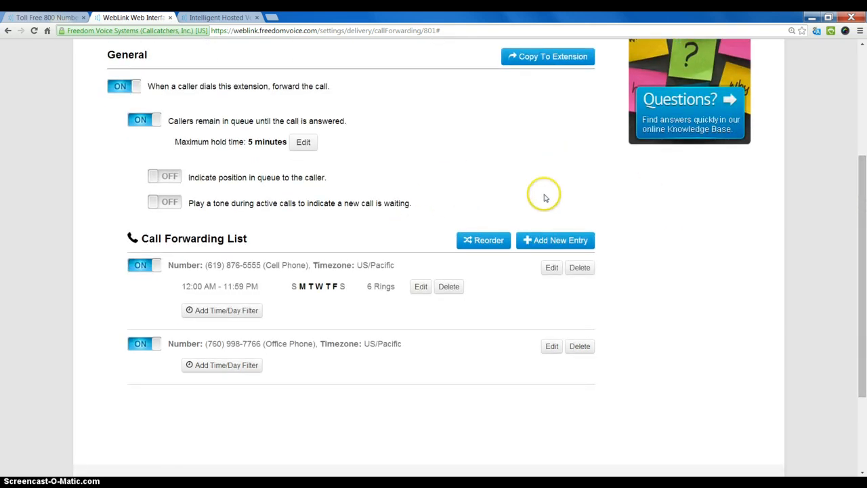
{"action": "mouse_move", "coordinate": [631, 203]}
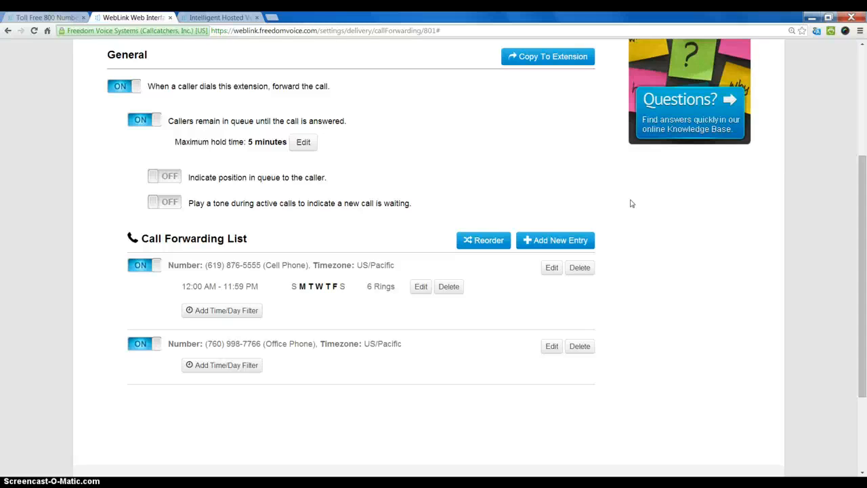
{"action": "mouse_move", "coordinate": [861, 255]}
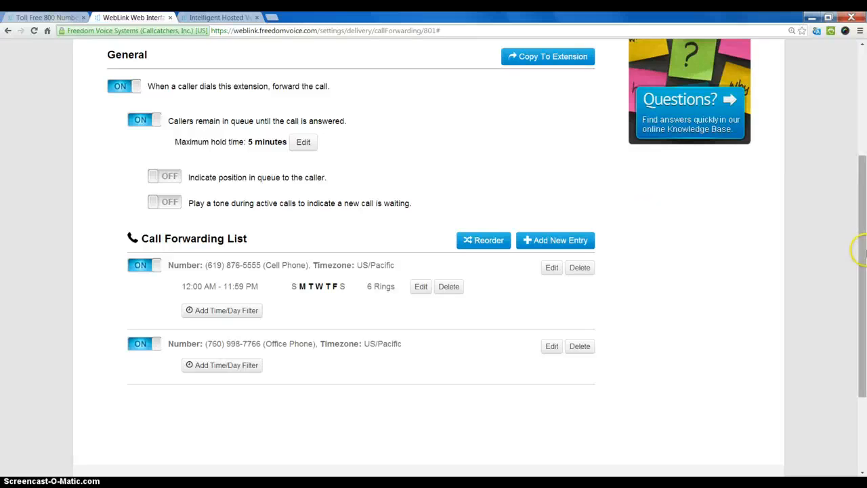
{"action": "scroll", "scroll_direction": "up", "scroll_amount": 3}
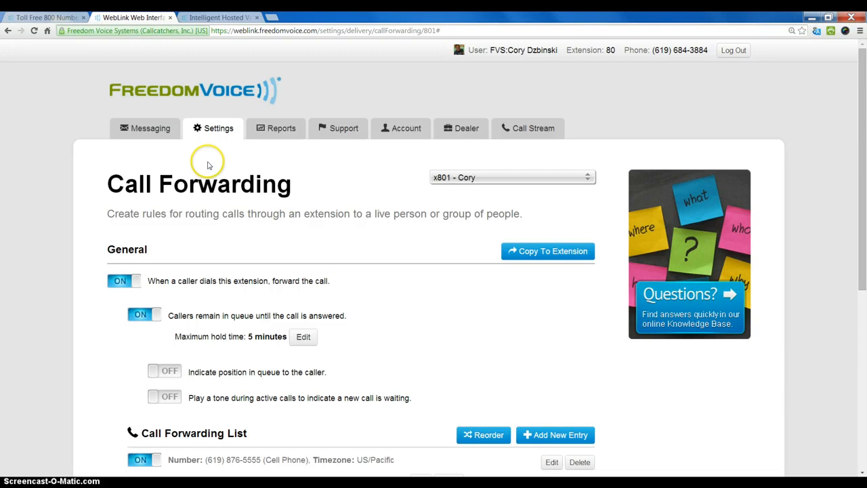
- Go to the Call Announce page under Settings > Menus, then reopen the Settings menu
{"action": "left_click", "coordinate": [218, 128]}
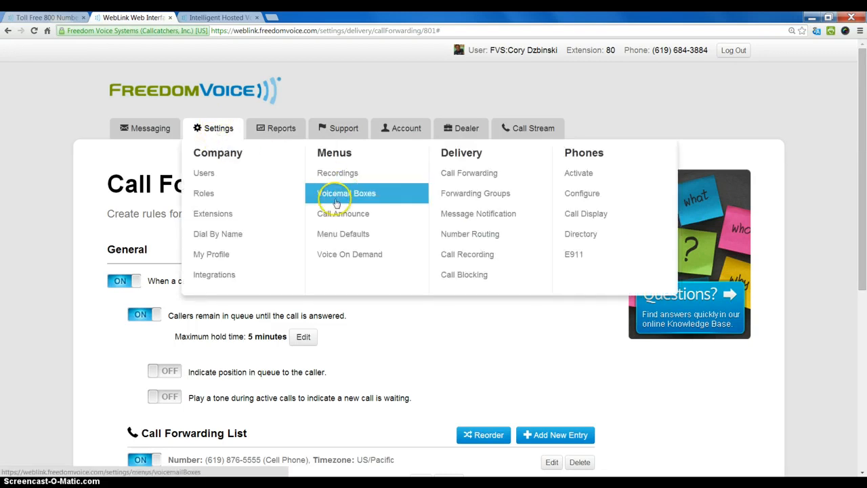
{"action": "left_click", "coordinate": [344, 214]}
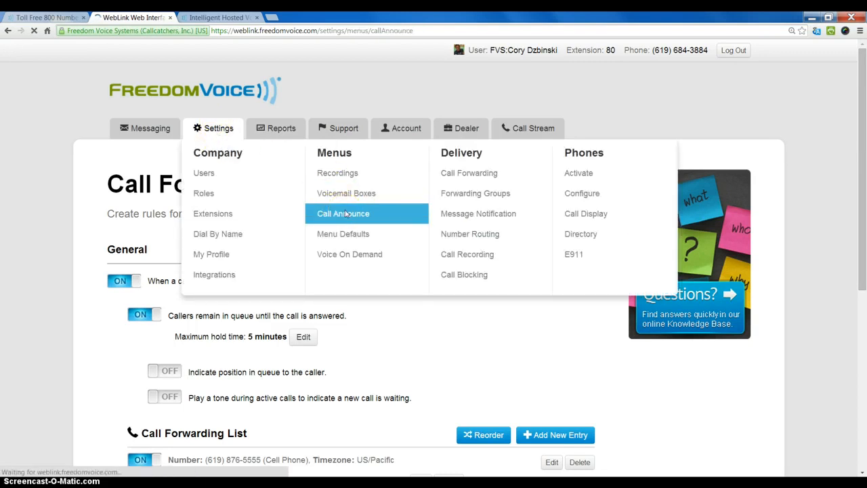
{"action": "left_click", "coordinate": [343, 214]}
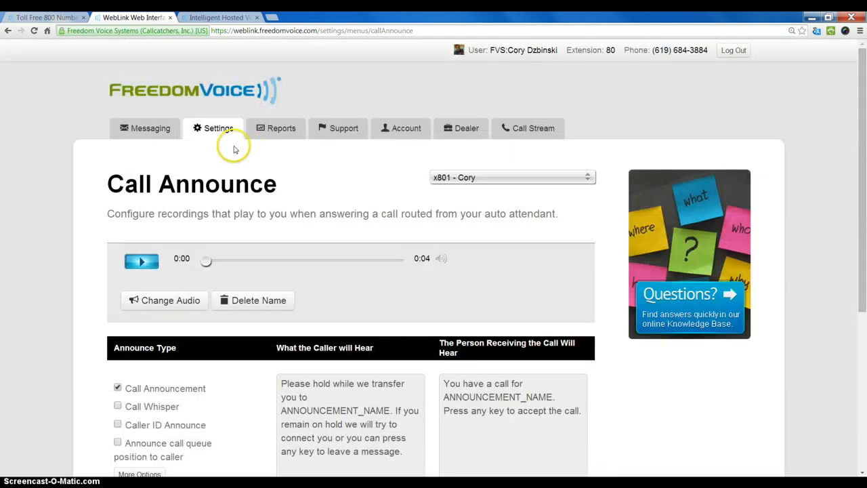
{"action": "left_click", "coordinate": [218, 127]}
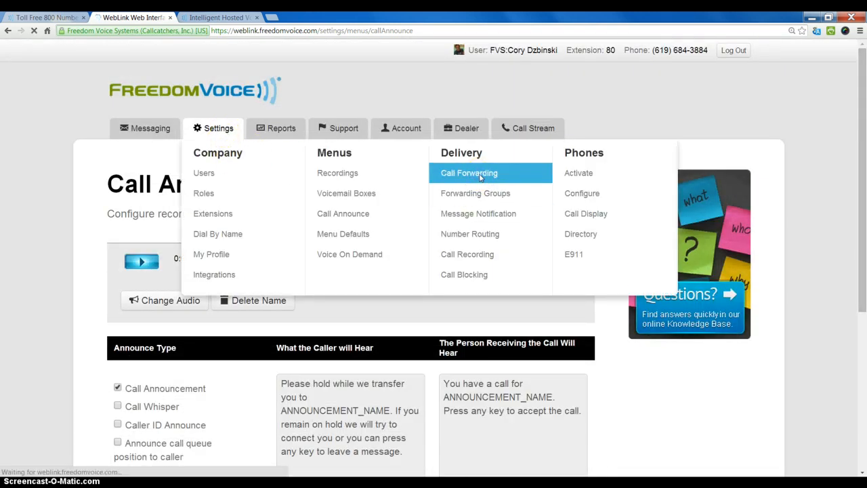
- Navigate back to x801's Call Forwarding page showing queuing on and both phone entries
{"action": "left_click", "coordinate": [469, 173]}
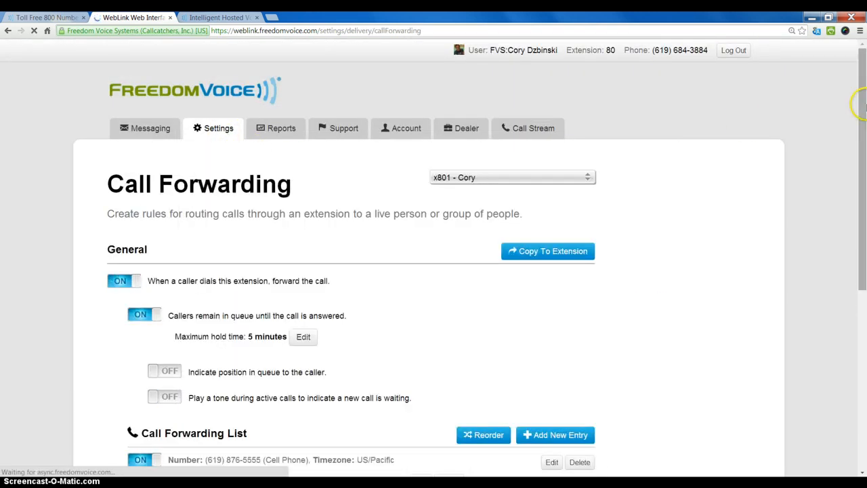
{"action": "scroll", "scroll_direction": "down", "scroll_amount": 3}
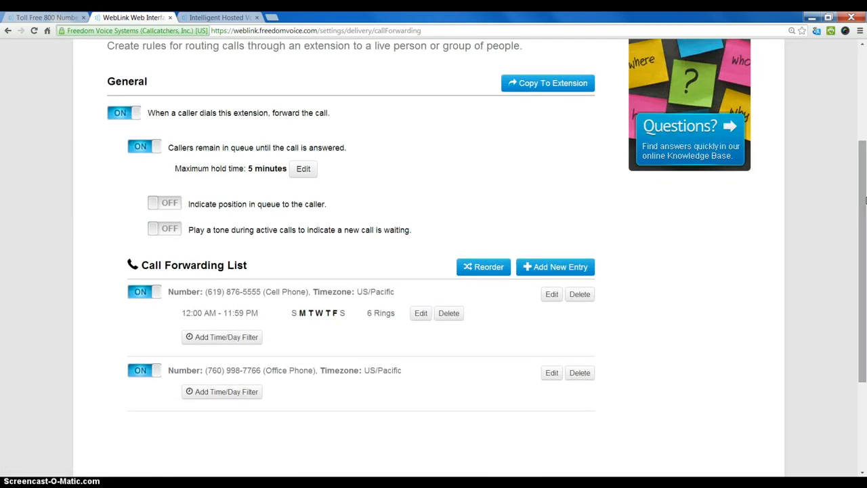